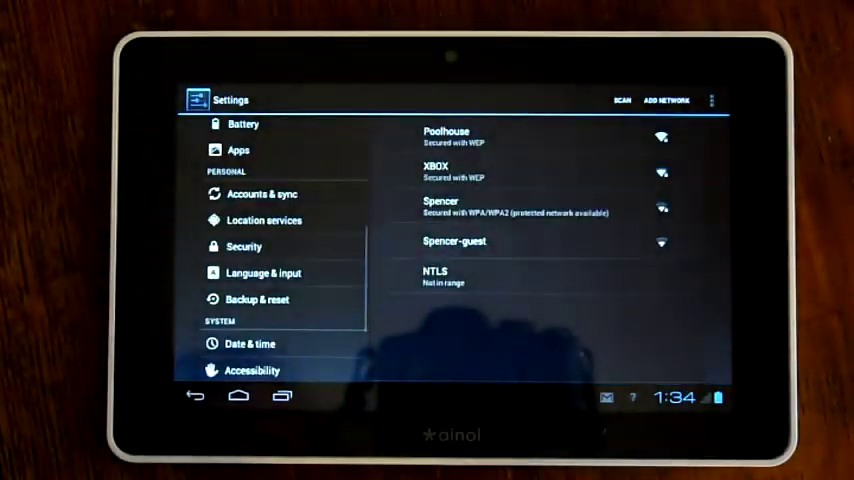
# Step: Go to Backup & reset and choose Reset tablet to start the factory data reset
pyautogui.scroll(-3)
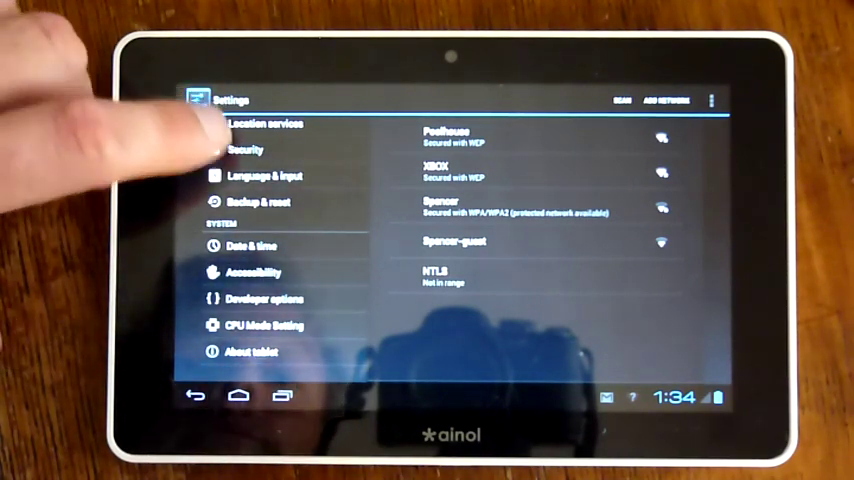
pyautogui.click(264, 200)
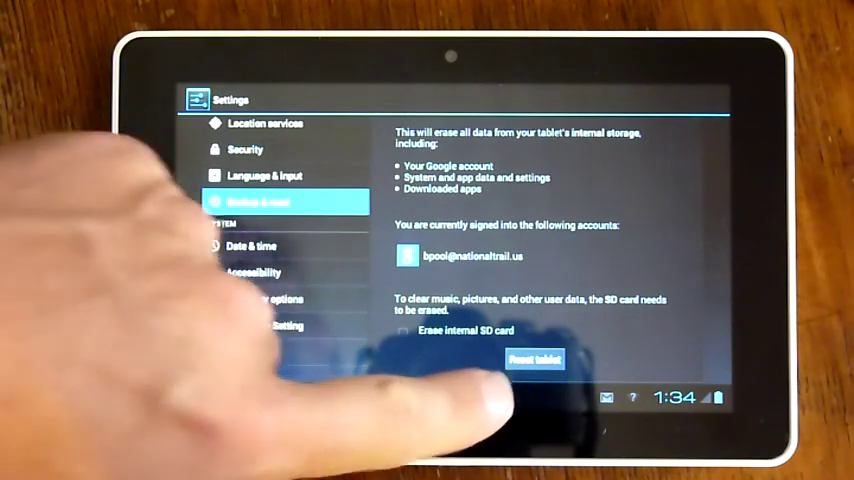
pyautogui.click(536, 360)
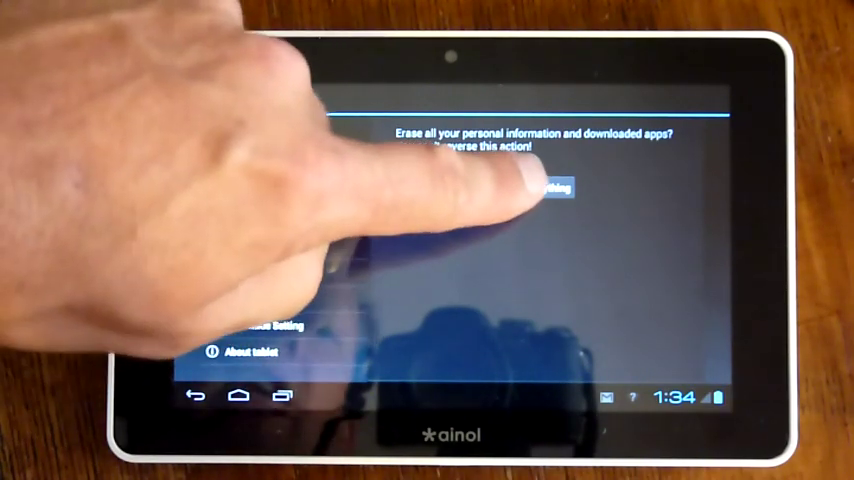
pyautogui.click(548, 188)
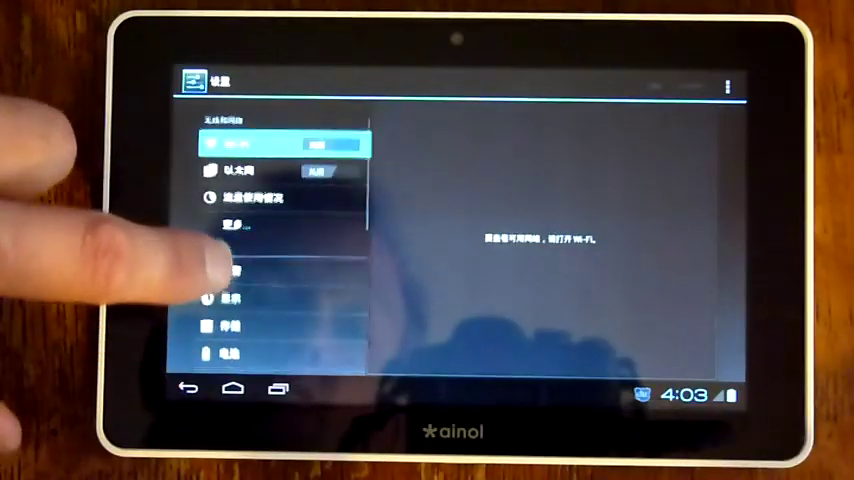
# Step: From Language & input, bring up the system language list showing the English options
pyautogui.scroll(-3)
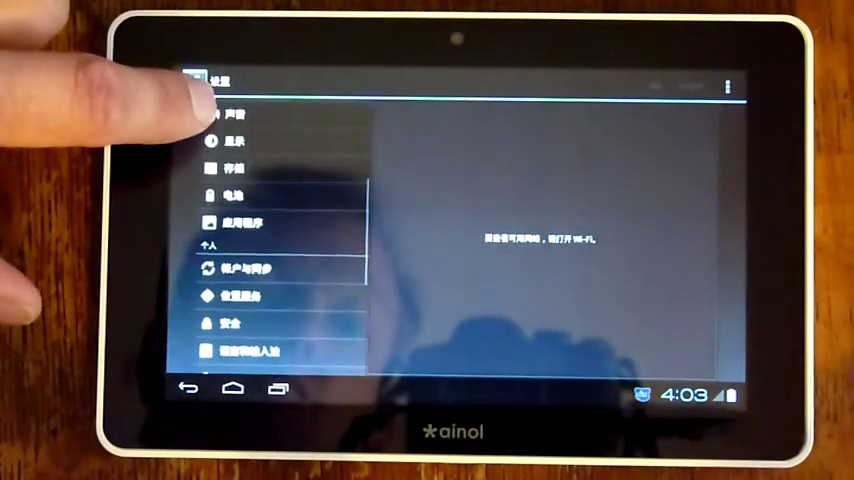
pyautogui.scroll(-3)
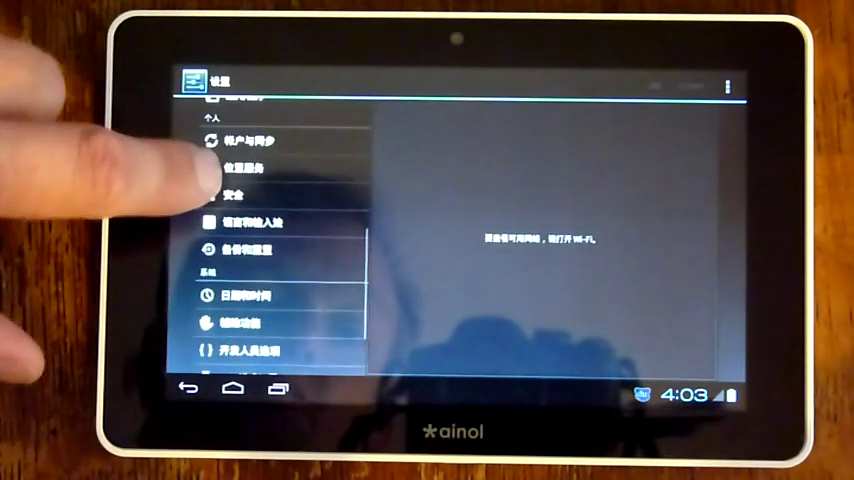
pyautogui.click(270, 222)
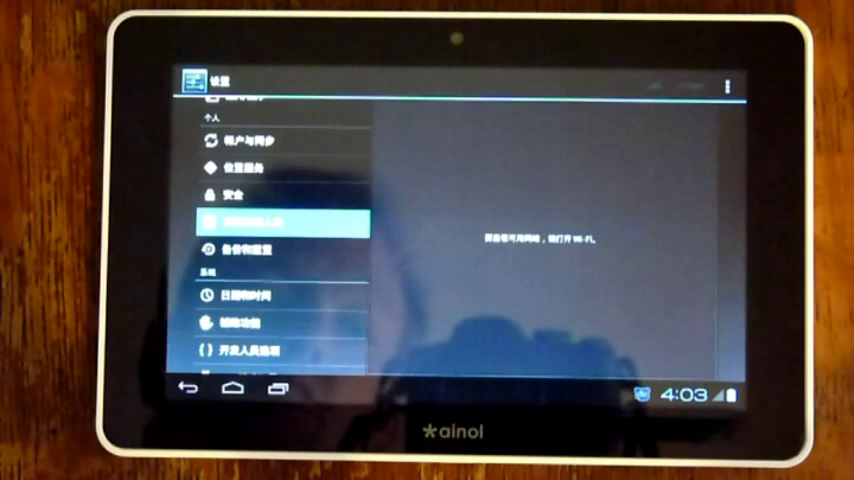
pyautogui.click(282, 222)
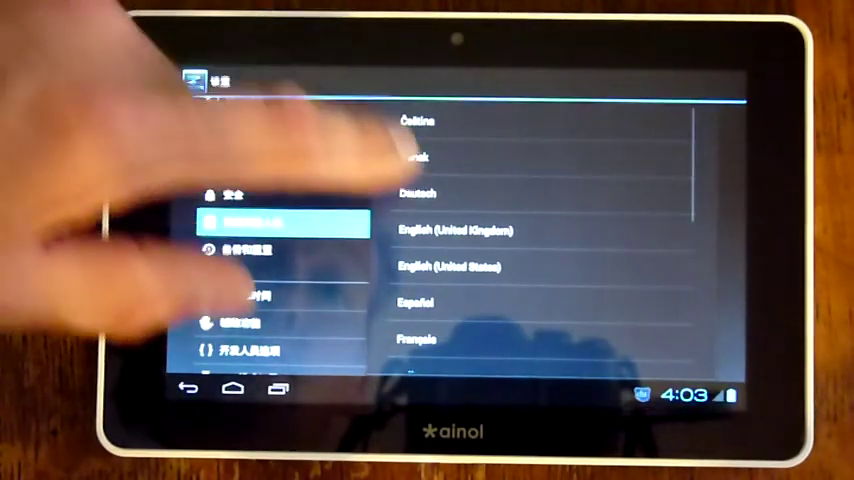
pyautogui.click(450, 266)
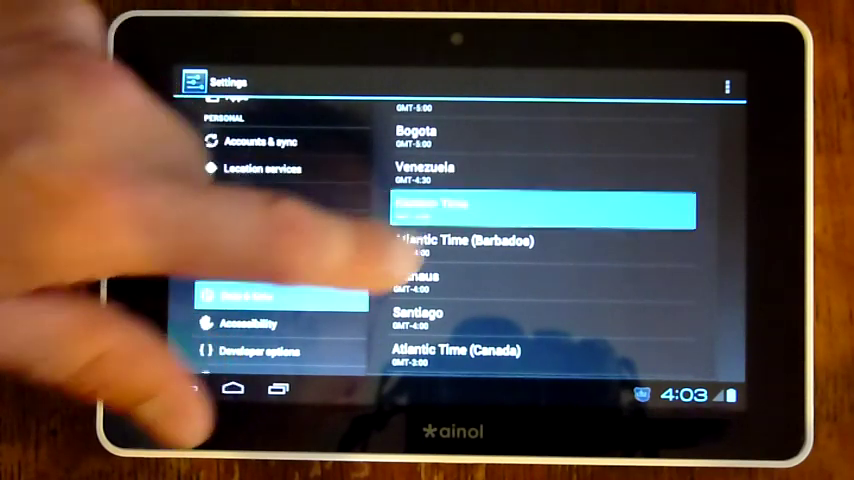
# Step: Pick Eastern Daylight Time (GMT-04:00) as the tablet's time zone
pyautogui.click(538, 208)
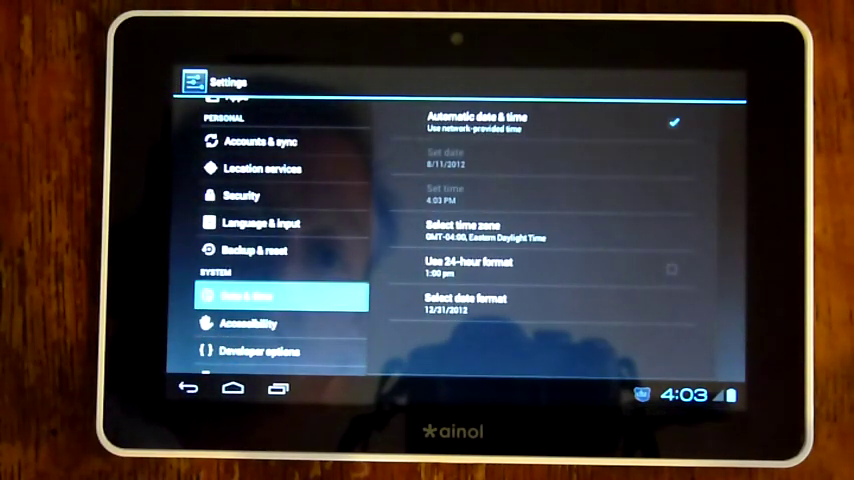